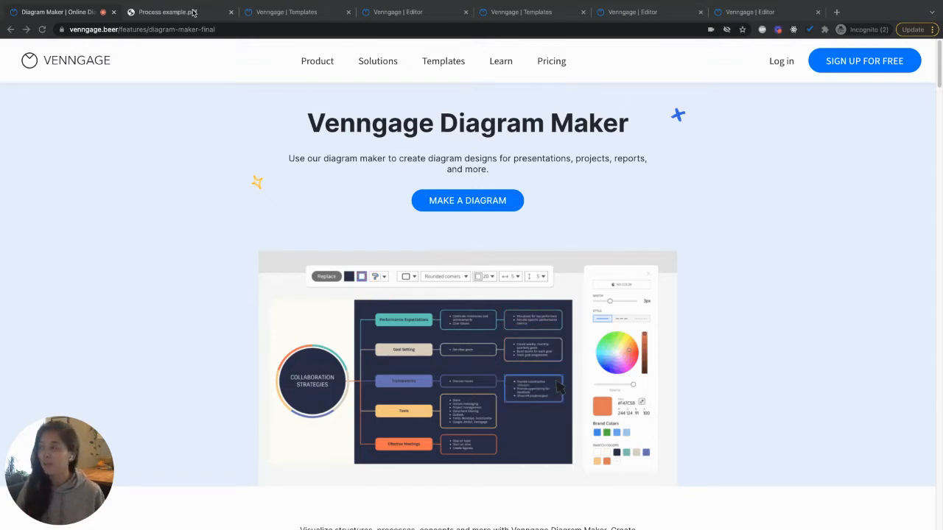
# - Switch to the Process example.pdf tab to view the reference flowchart
pyautogui.click(168, 12)
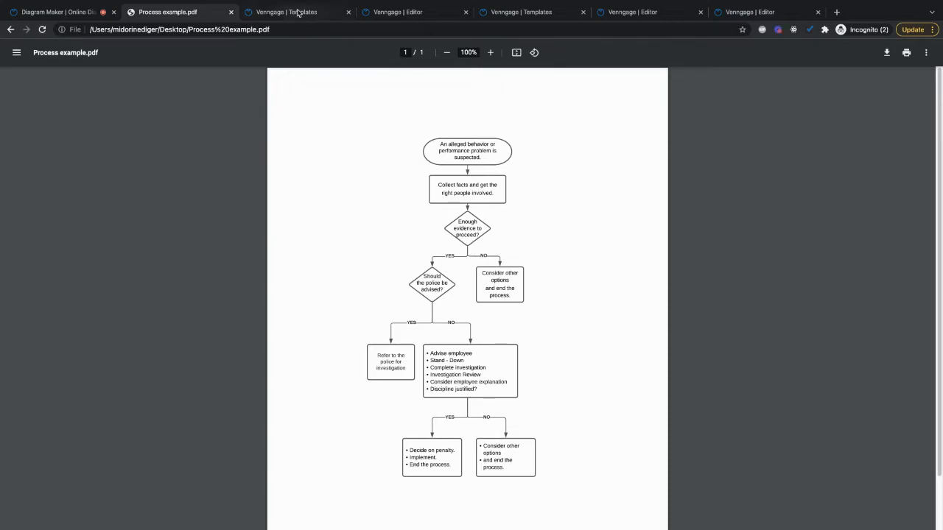
# - Switch to the Venngage Templates tab showing Featured Templates
pyautogui.click(286, 12)
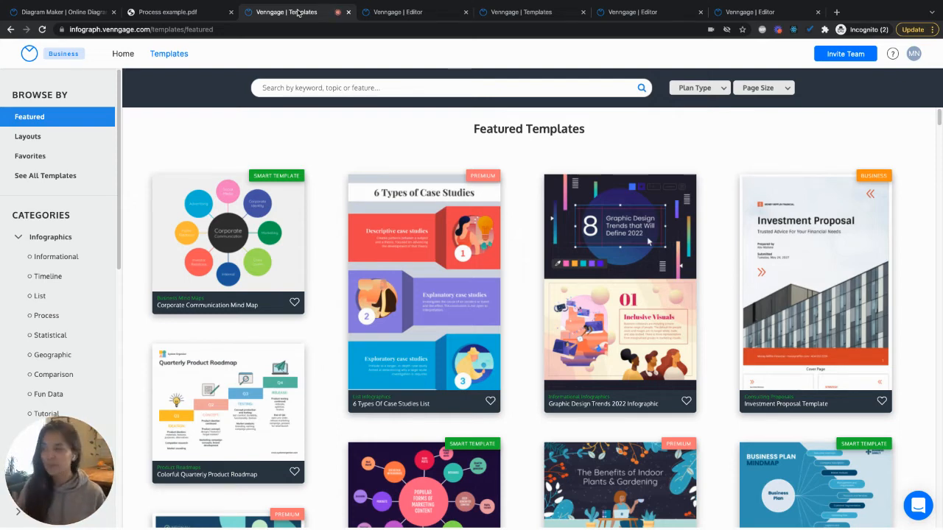
pyautogui.moveTo(343, 123)
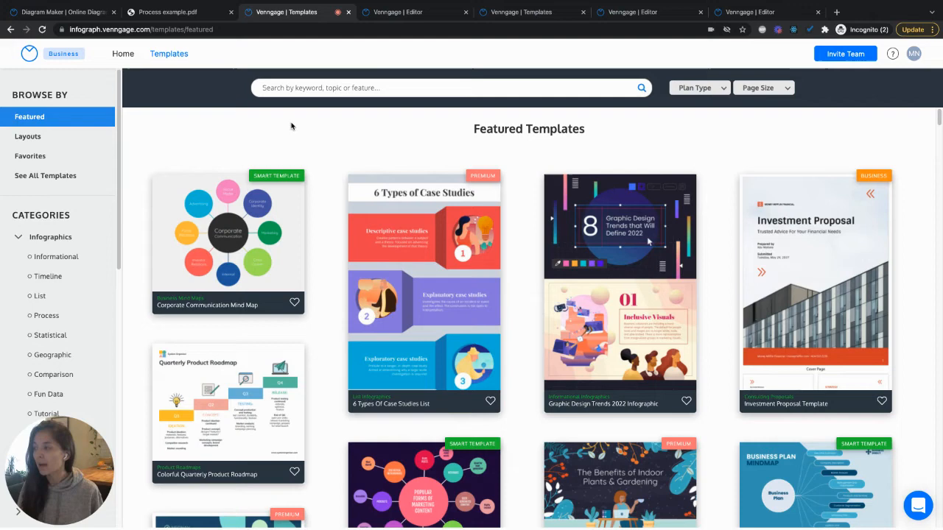
pyautogui.moveTo(228, 243)
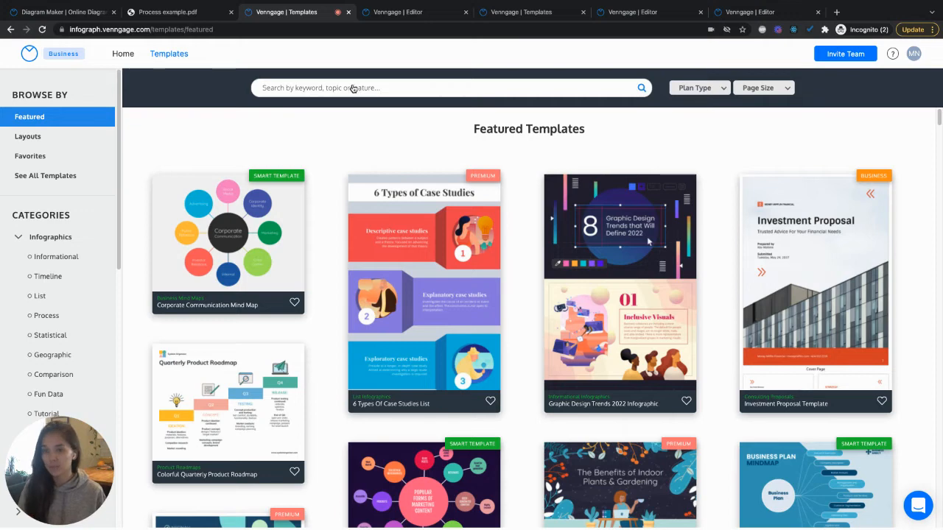
# - Search templates for 'smart template' and scroll to the Corporate Brainstorm Mind Map
pyautogui.write('smart template')
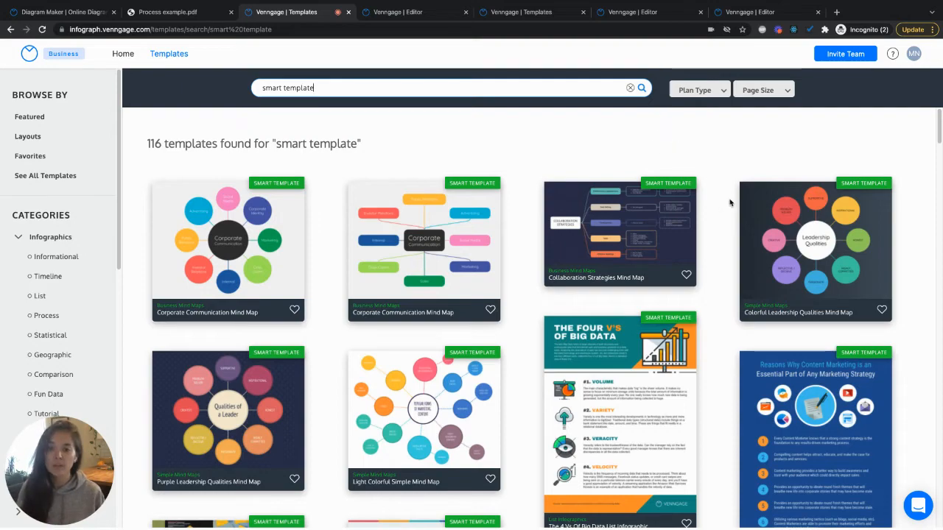
pyautogui.scroll(-3)
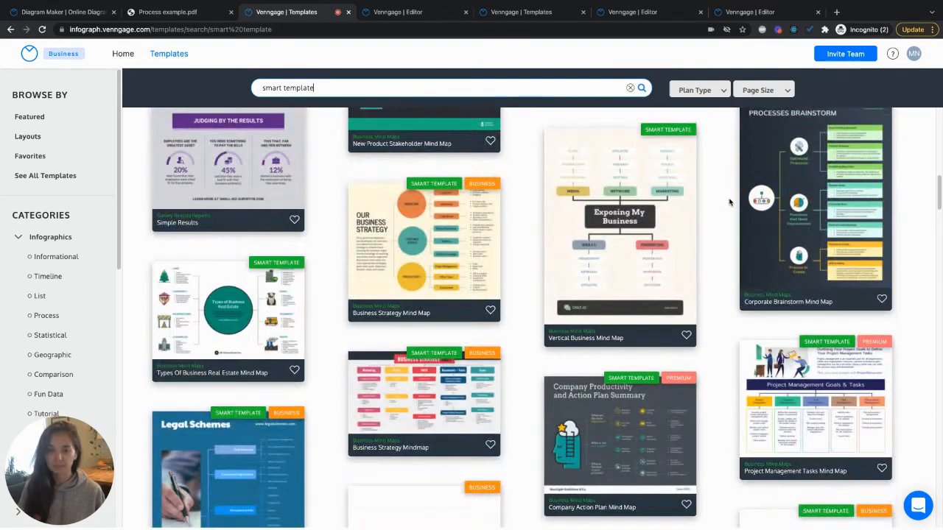
pyautogui.scroll(-3)
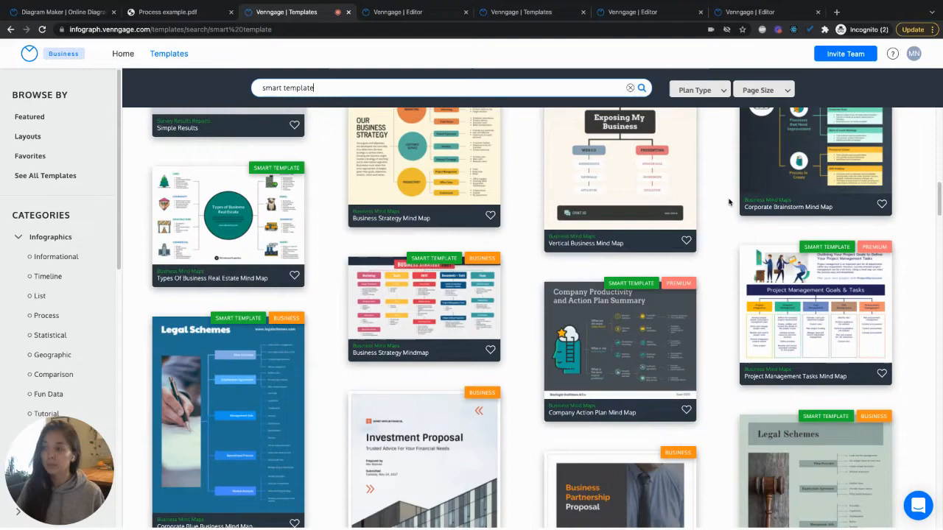
pyautogui.scroll(-3)
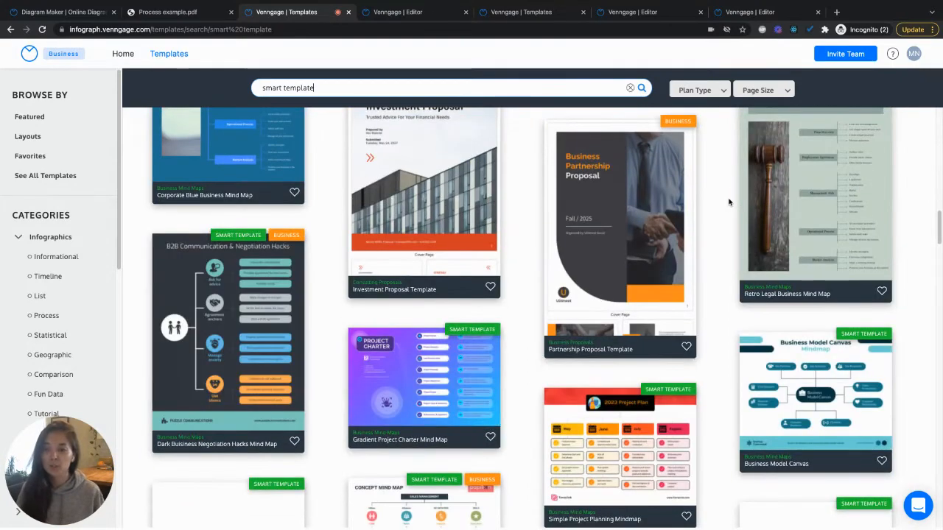
pyautogui.scroll(-3)
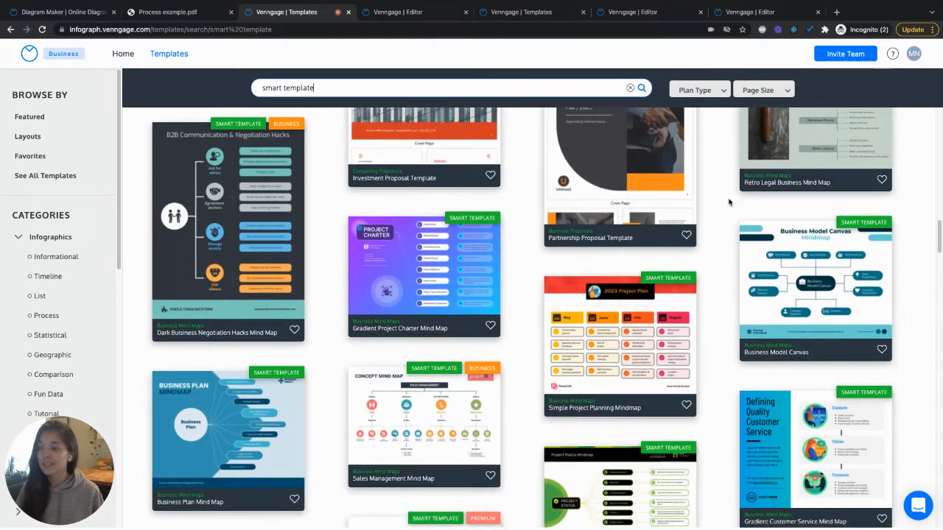
pyautogui.scroll(-3)
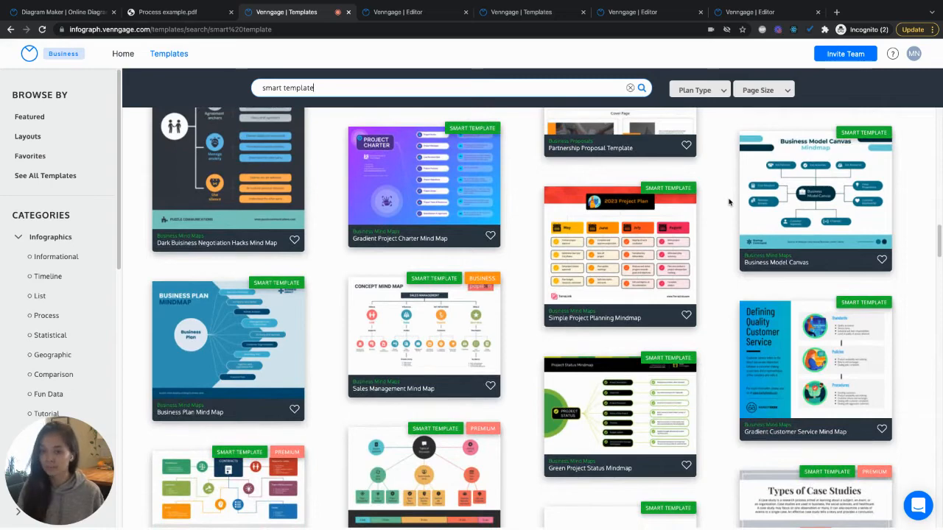
pyautogui.scroll(-3)
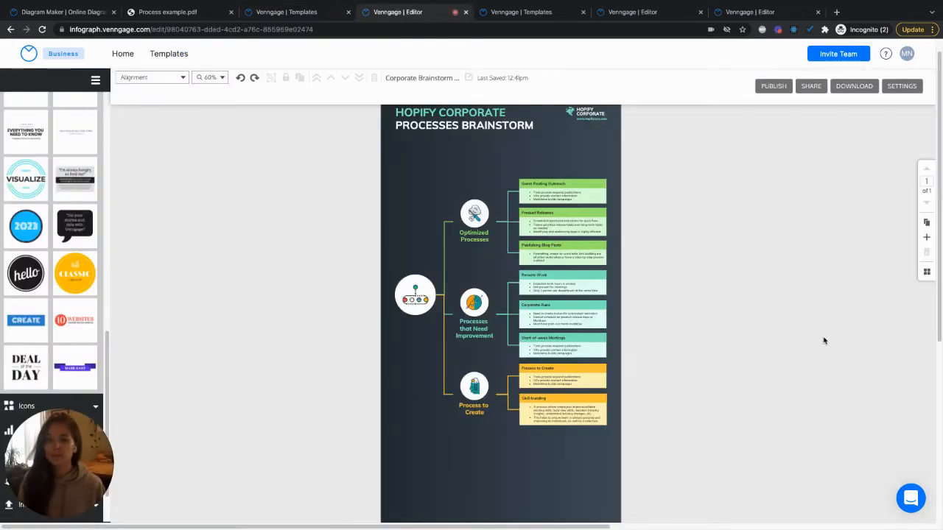
# - Add a child card under each branch node, then select the Optimized Processes icon
pyautogui.click(473, 386)
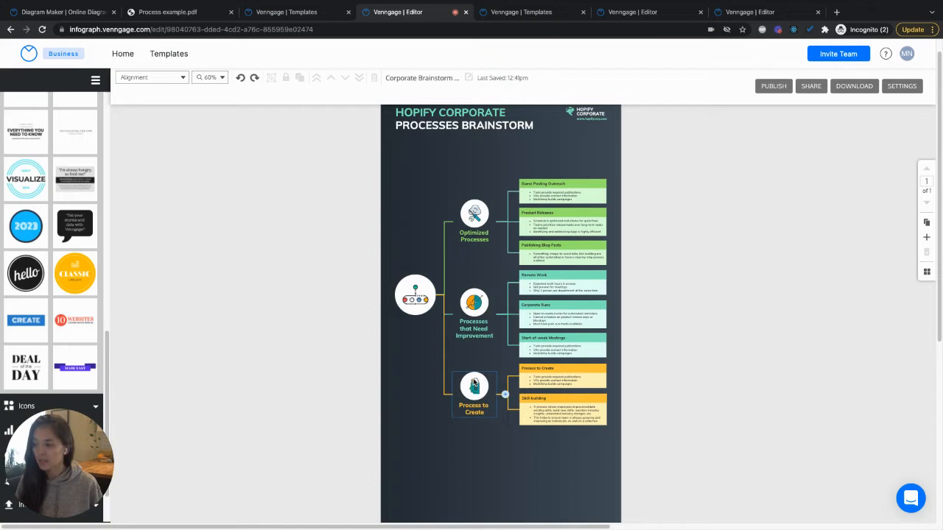
pyautogui.click(473, 387)
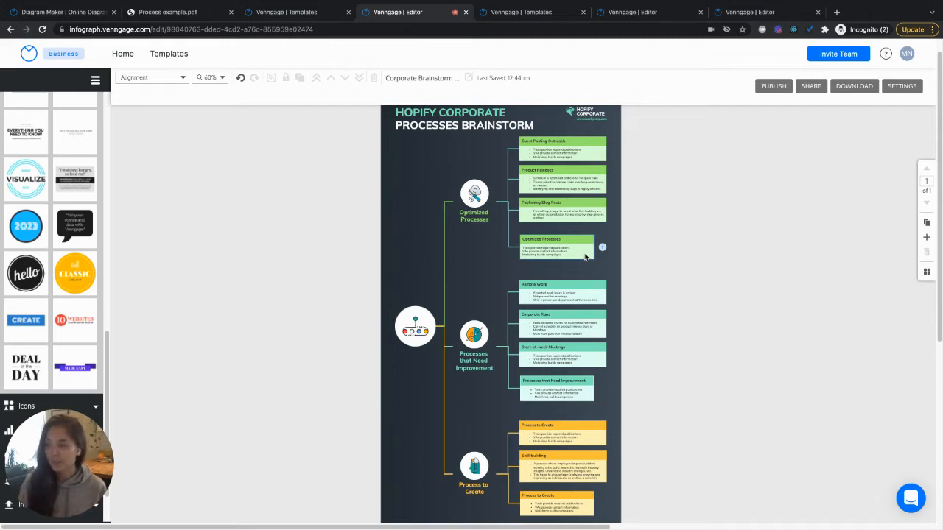
pyautogui.click(556, 248)
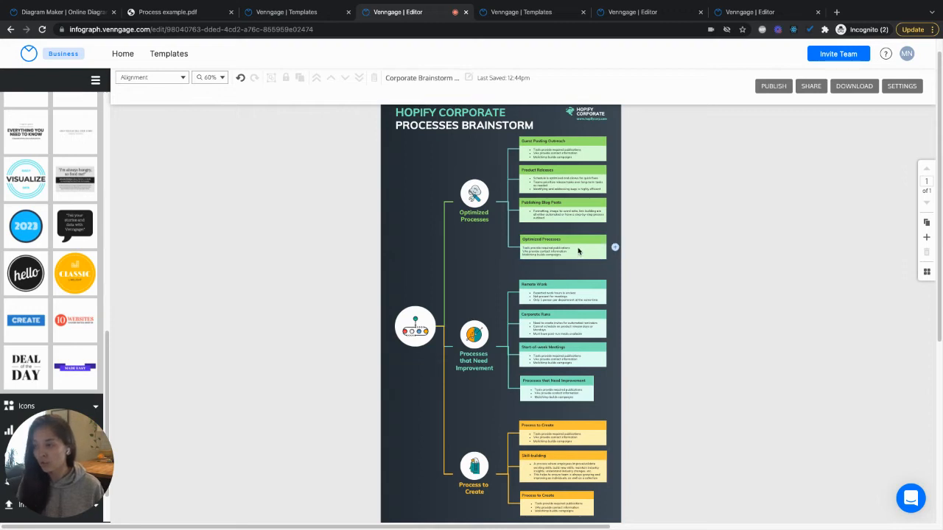
pyautogui.click(556, 390)
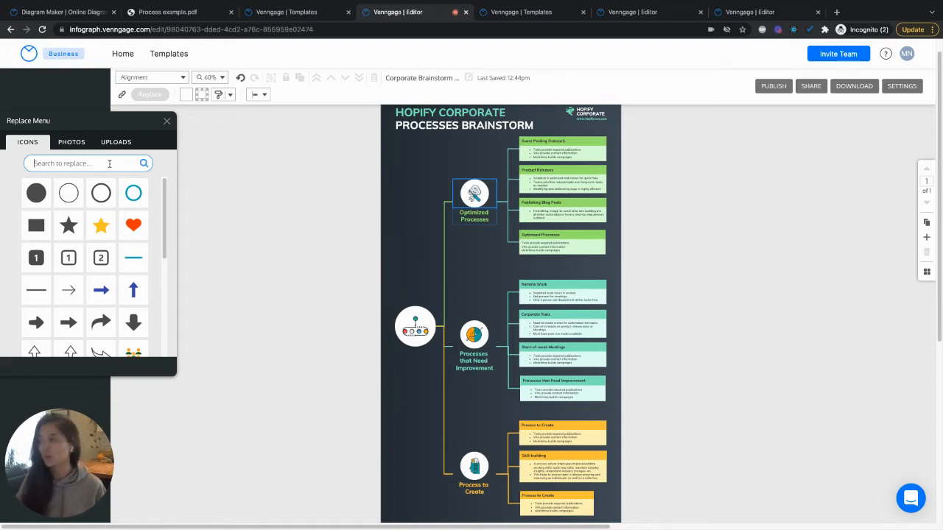
# - Search icons for 'optimize' and swap in the magnifying-glass icon on Optimized Processes
pyautogui.write('omptimize')
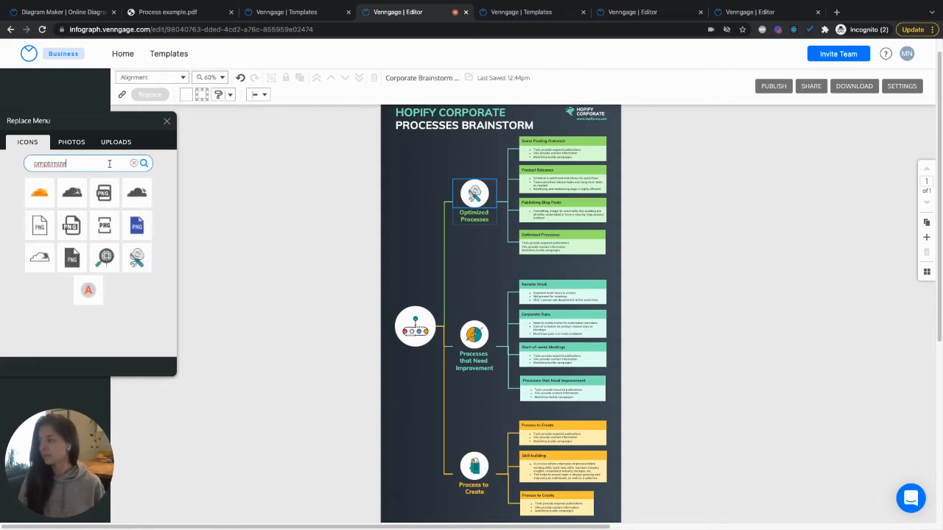
pyautogui.click(105, 257)
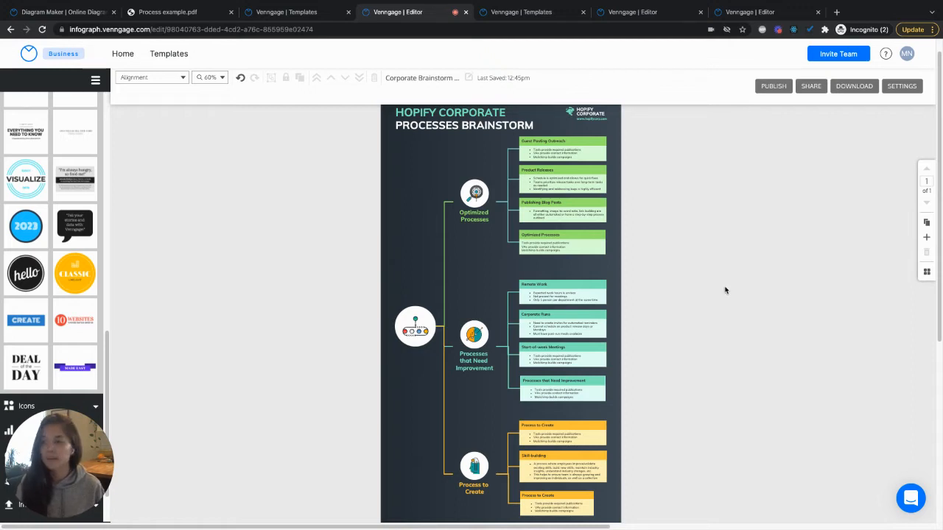
pyautogui.moveTo(528, 12)
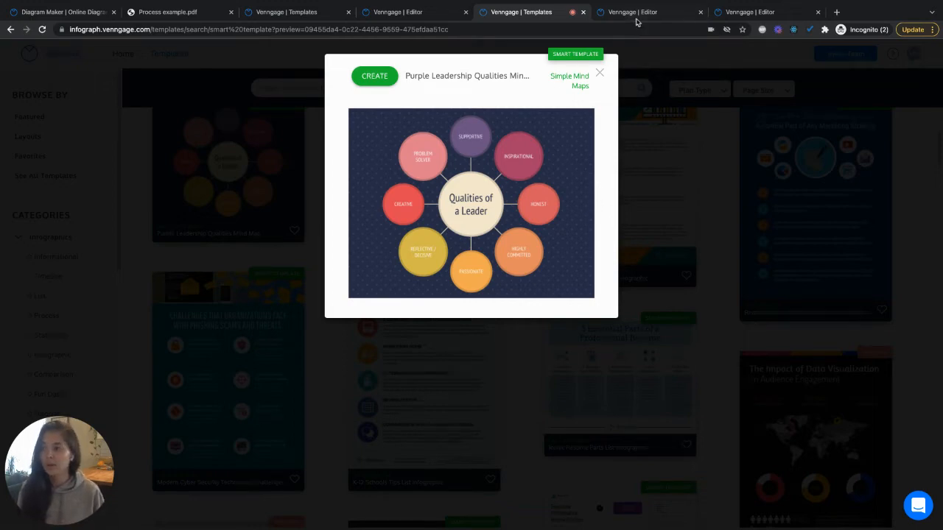
# - Tidy the Qualities of a Leader mind map from its central node, then open the proposal flowchart
pyautogui.click(374, 76)
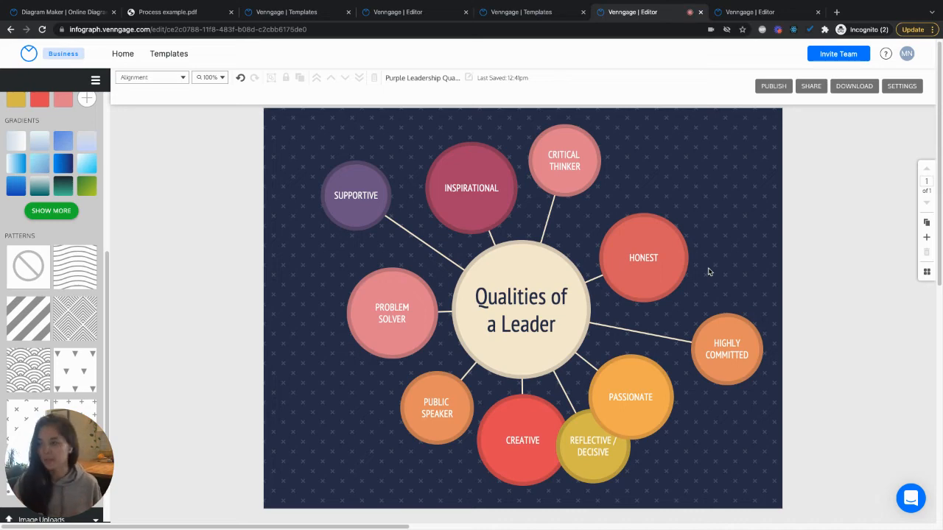
pyautogui.click(520, 309)
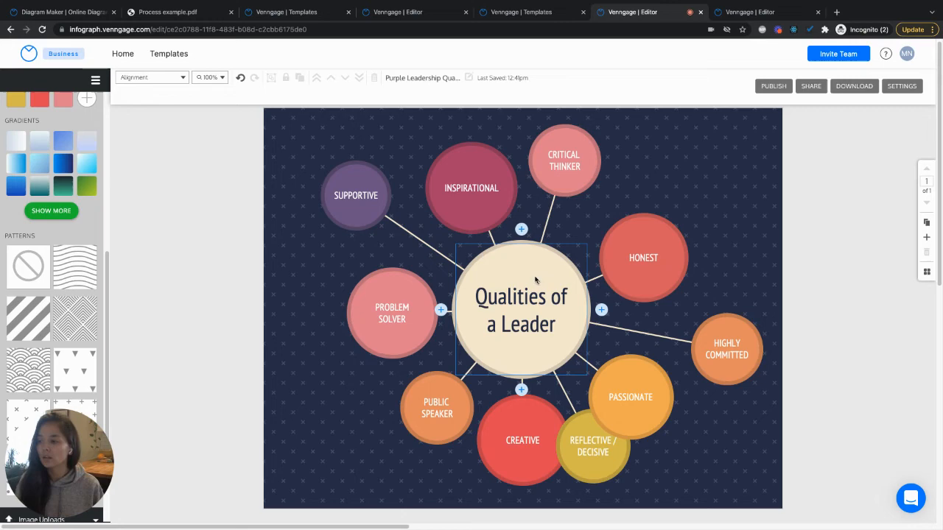
pyautogui.click(520, 309)
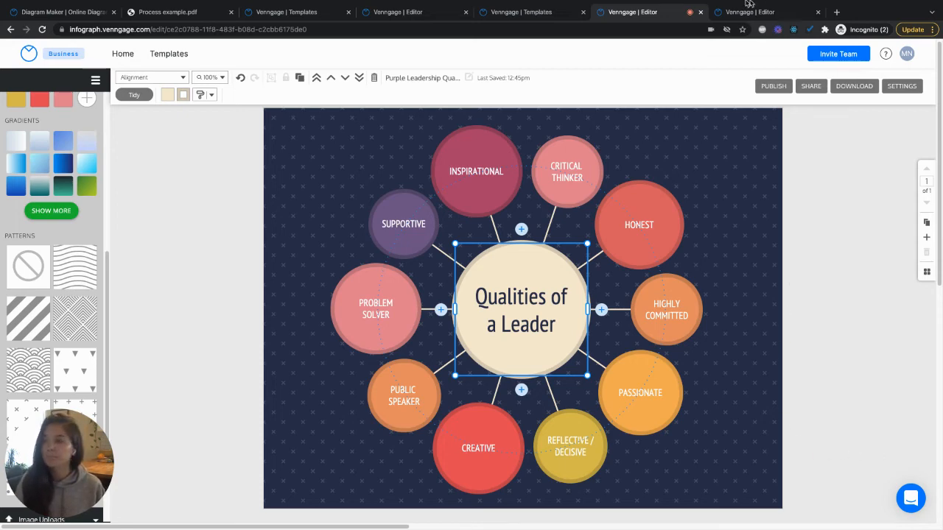
pyautogui.click(766, 11)
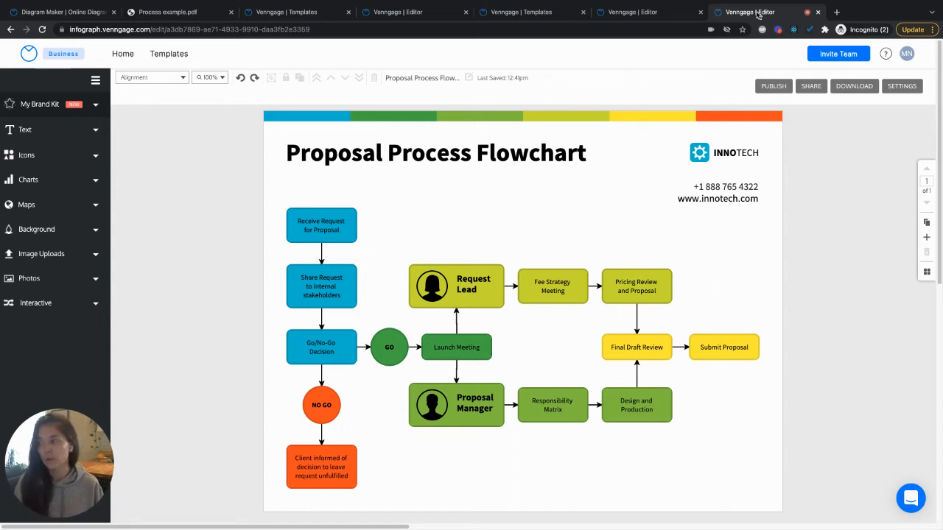
# - Add a step after Receive Request for Proposal linked to Pricing Review and Proposal
pyautogui.click(321, 225)
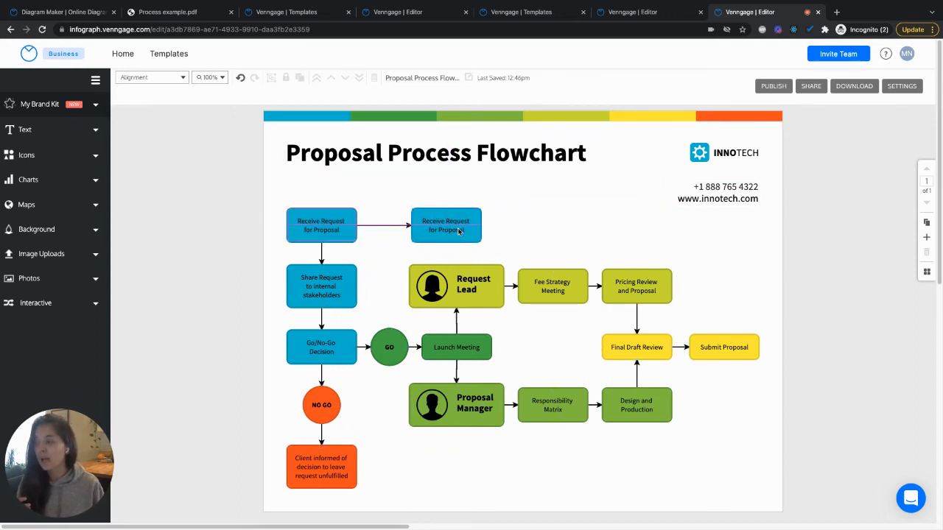
pyautogui.click(446, 224)
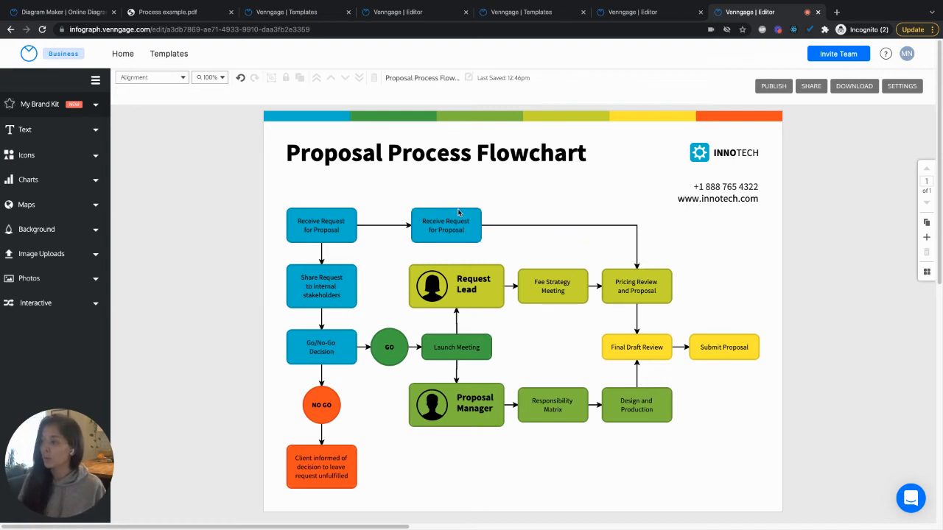
pyautogui.click(446, 225)
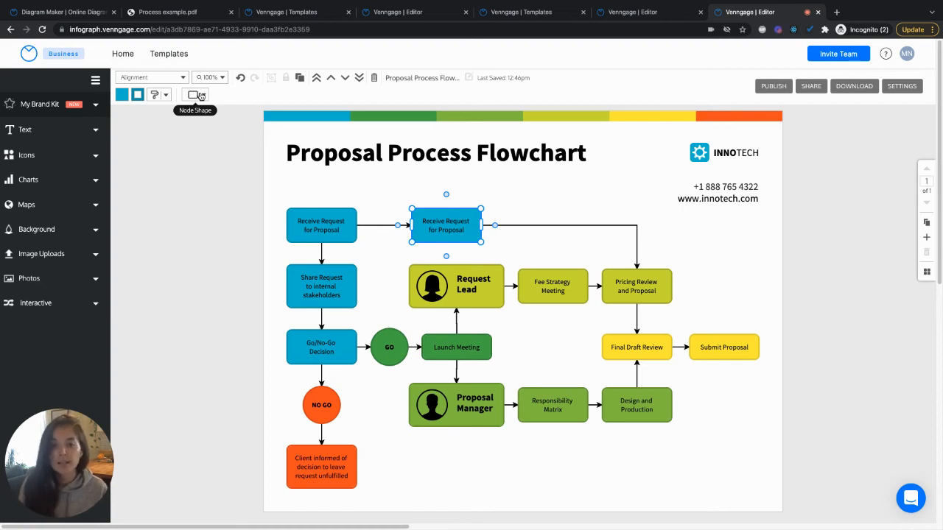
# - Change the new step's node shape to a rounded pill and begin editing its label
pyautogui.click(204, 95)
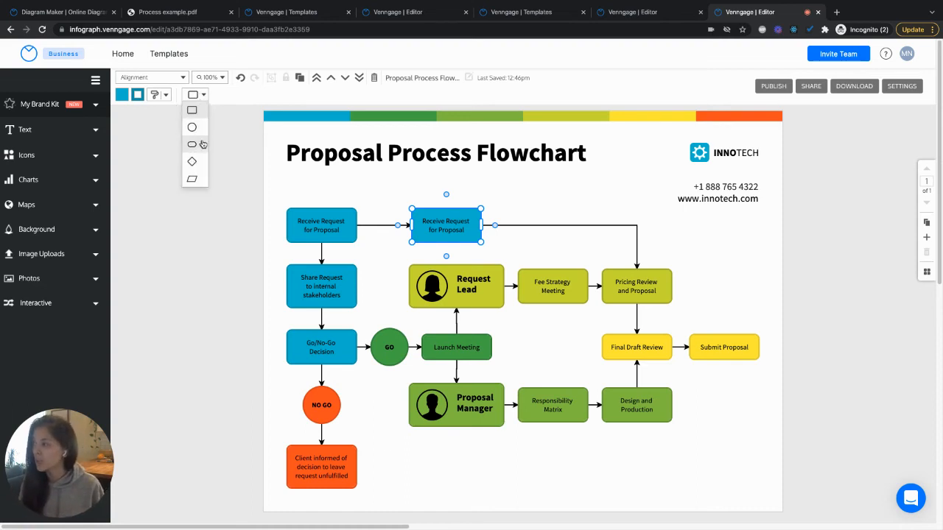
pyautogui.click(191, 145)
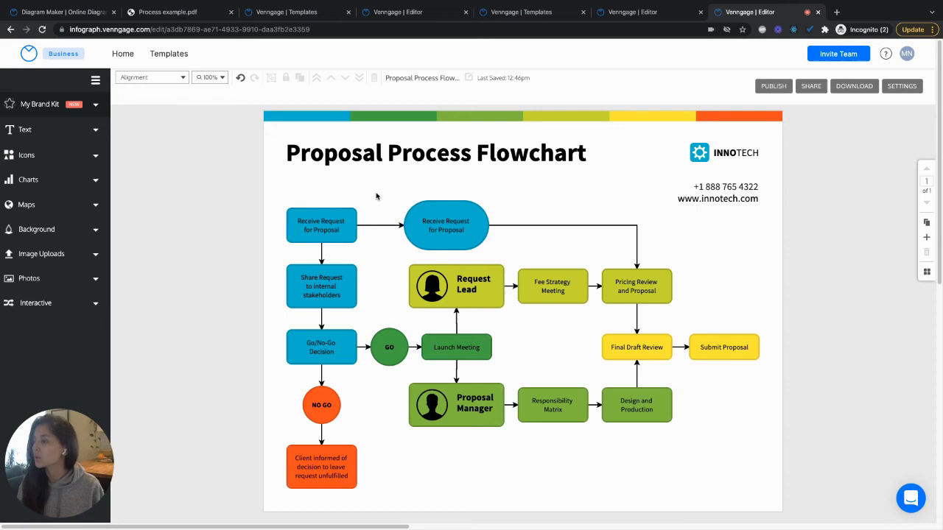
pyautogui.click(445, 225)
pyautogui.write('G')
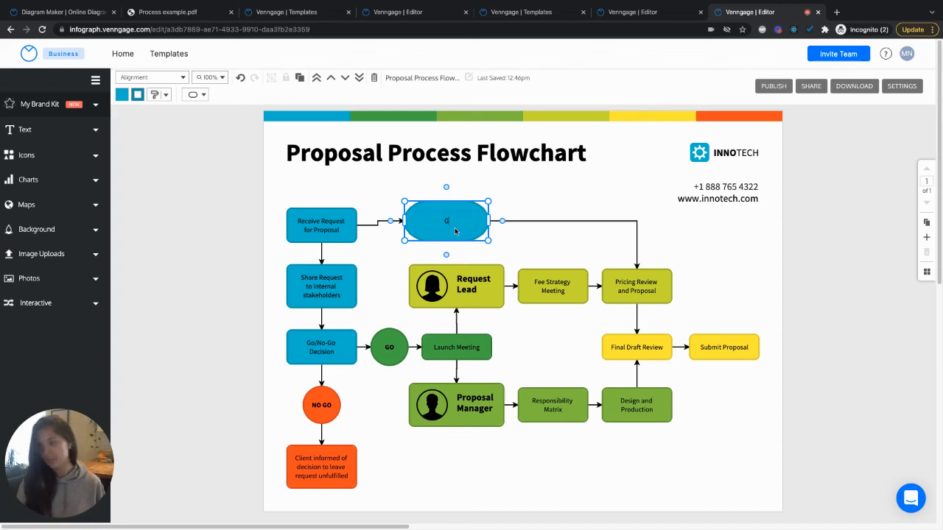
# - Type 'GO' as the pill step's label, then select the green GO circle
pyautogui.write('O')
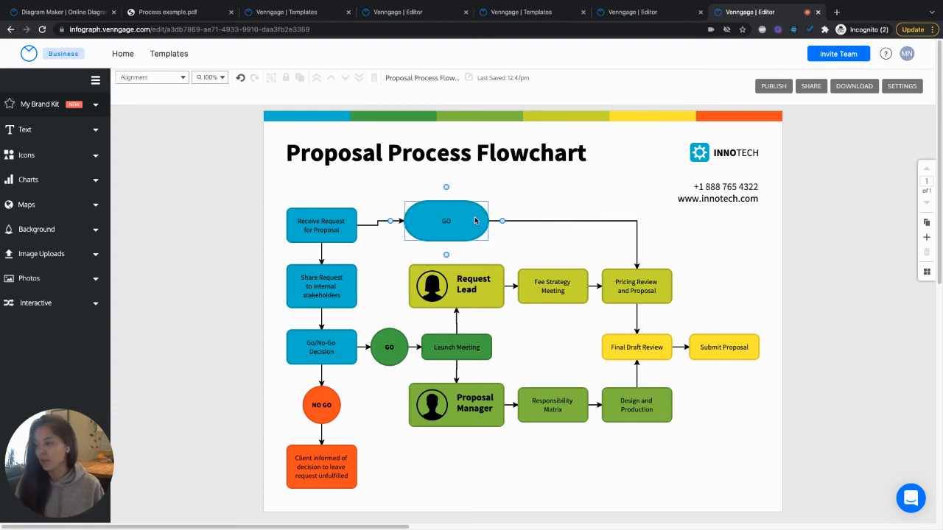
pyautogui.click(445, 221)
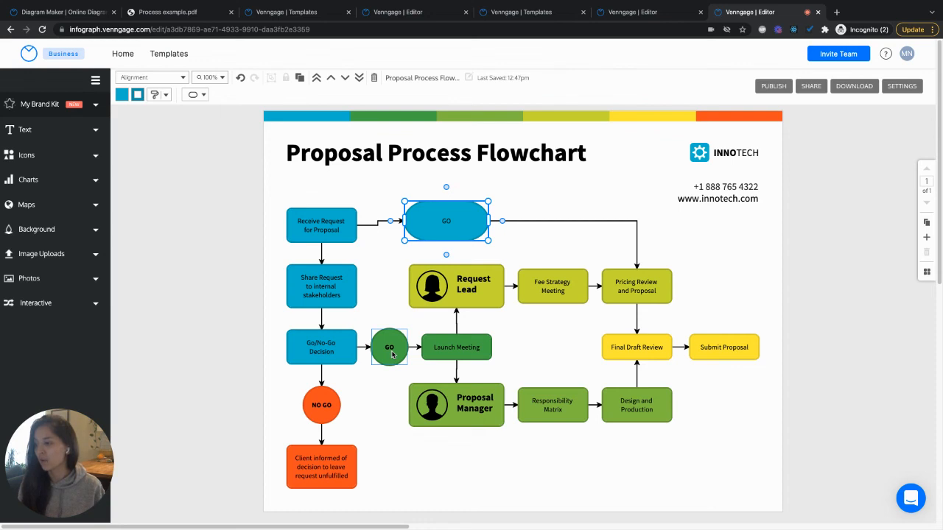
pyautogui.click(389, 347)
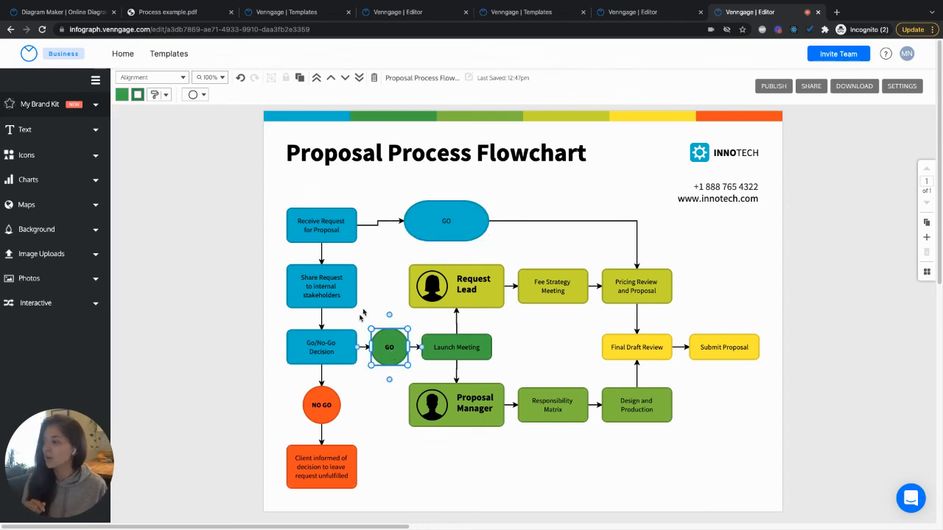